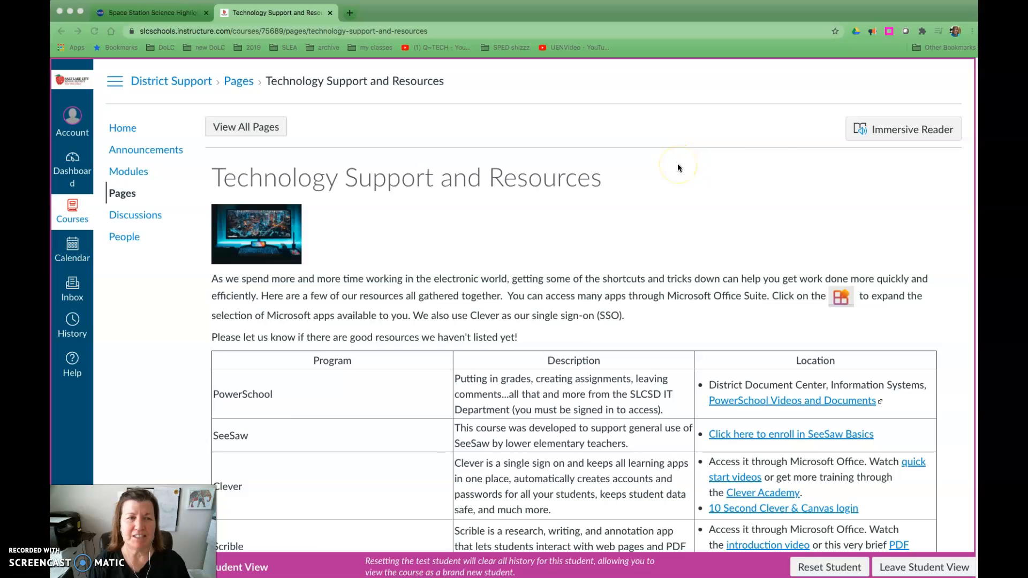
mouse_move(815, 128)
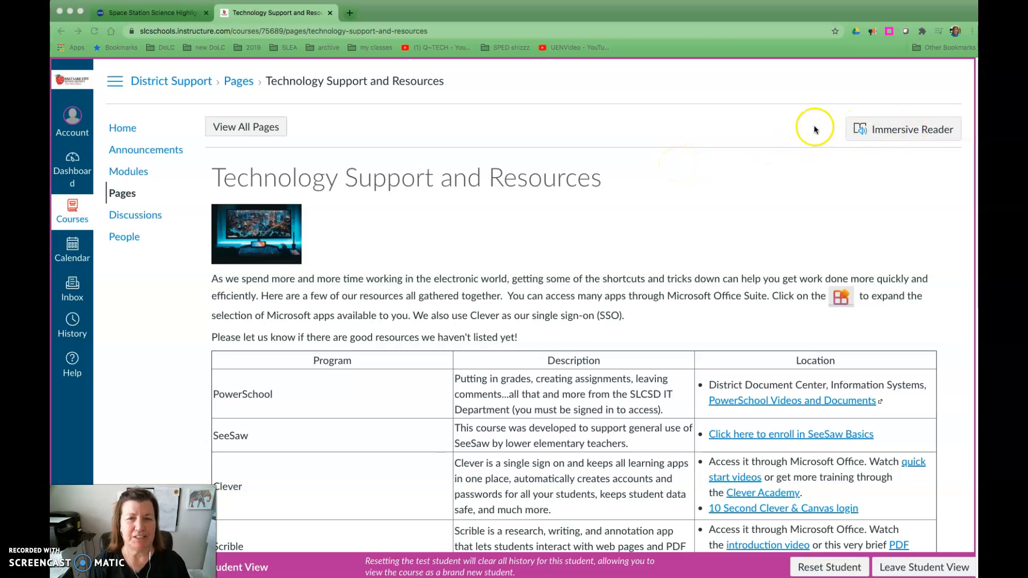
mouse_move(901, 131)
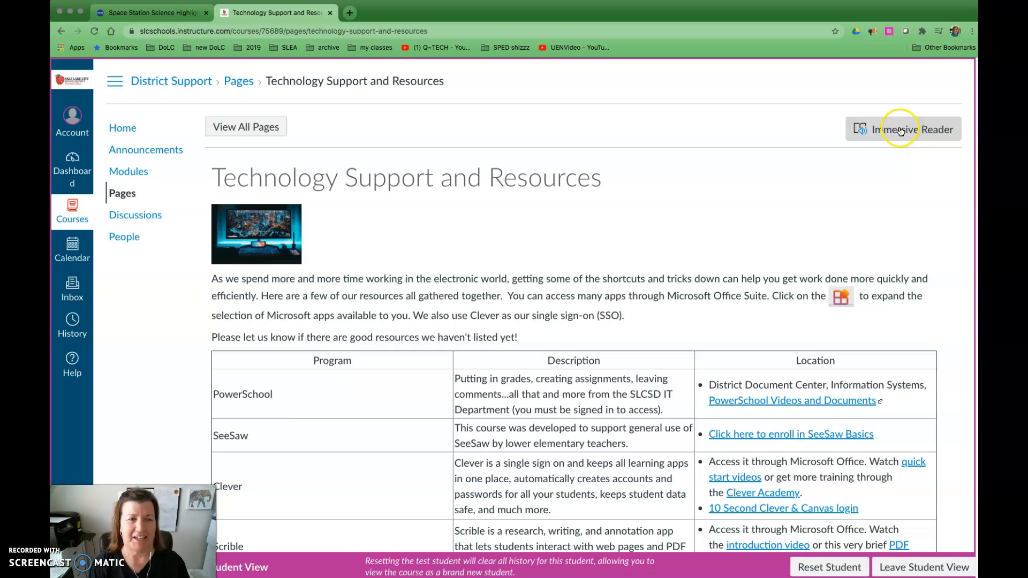
mouse_move(759, 296)
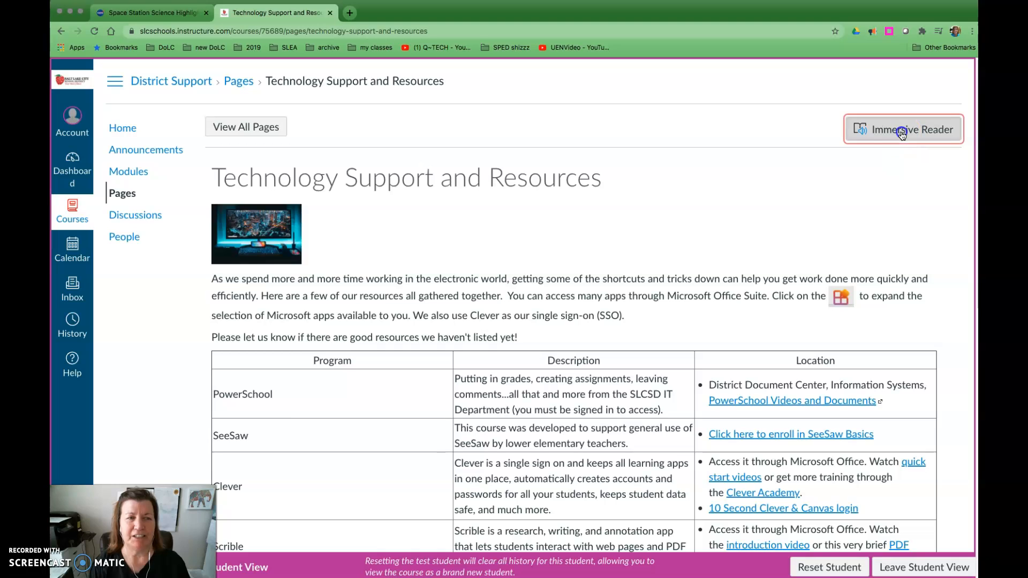
Step: Open the Technology Support and Resources page in Immersive Reader with single-line Line Focus
click(903, 129)
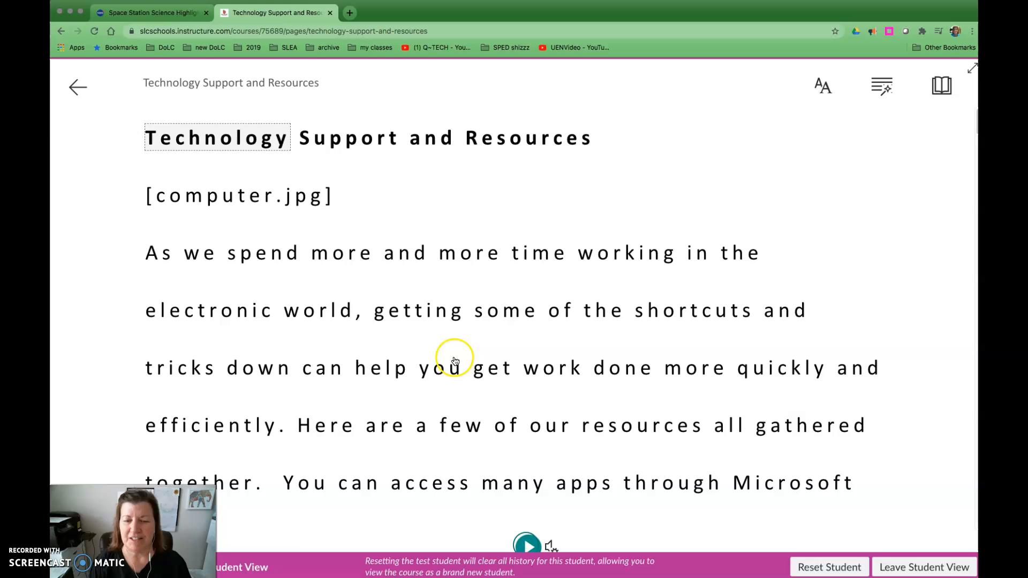
mouse_move(536, 485)
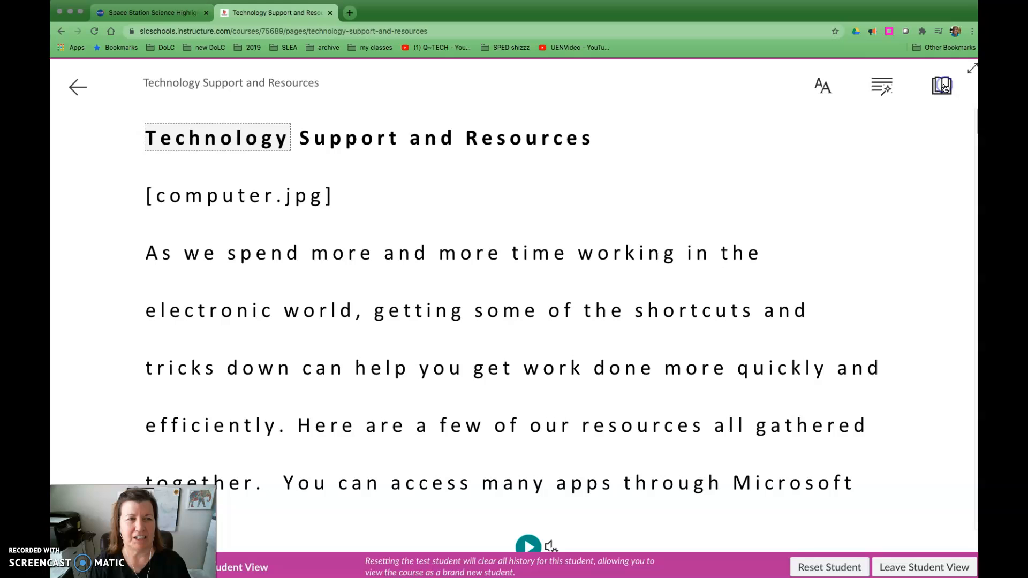
click(941, 85)
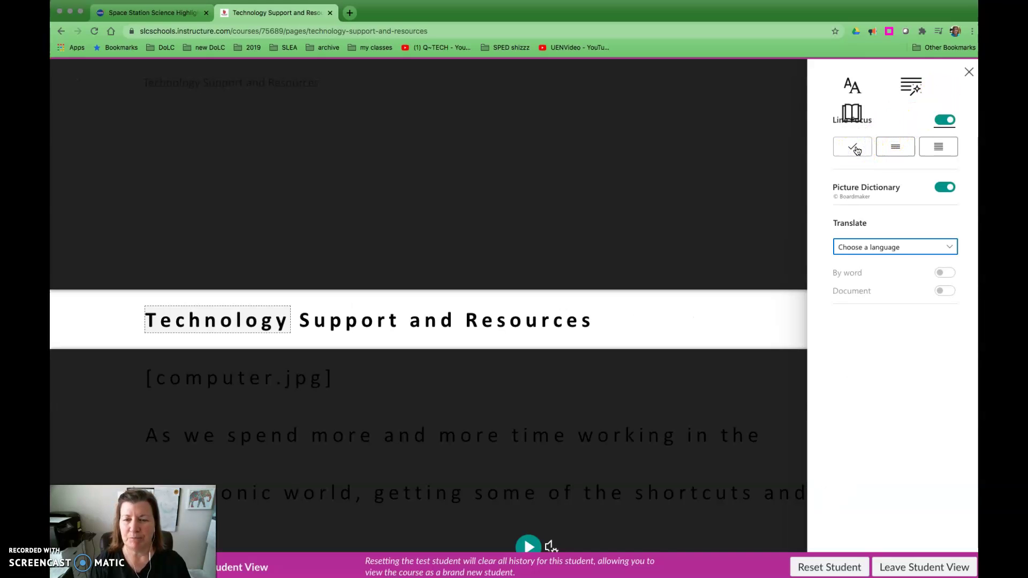
mouse_move(930, 150)
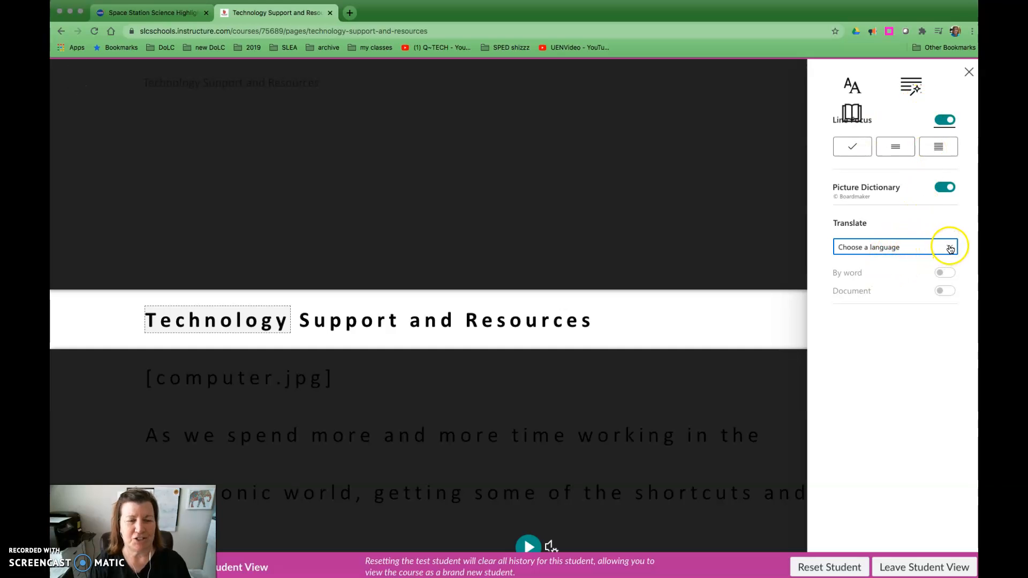
click(895, 247)
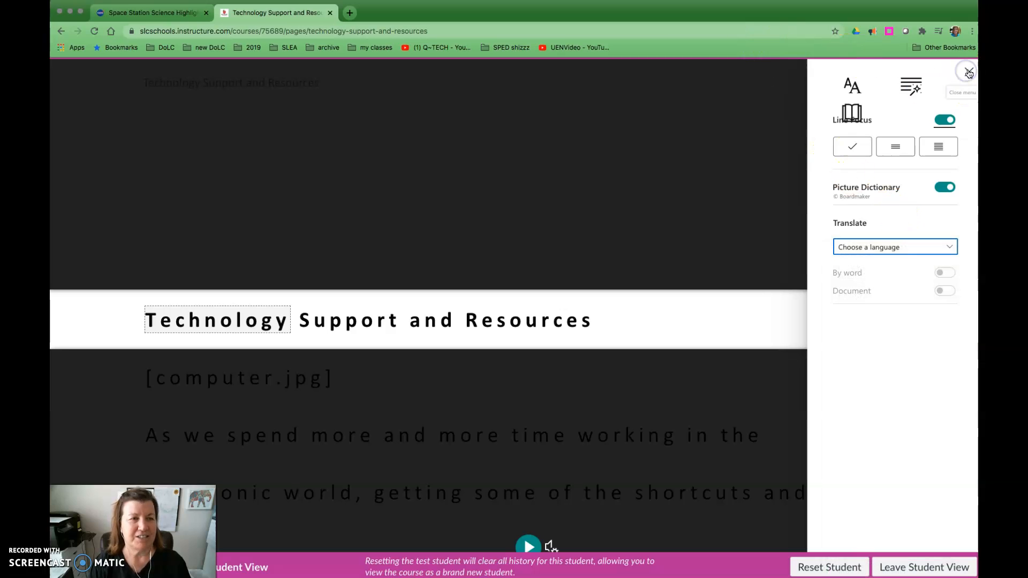
Step: Change Immersive Reader's Line Focus from one line to five lines
click(967, 73)
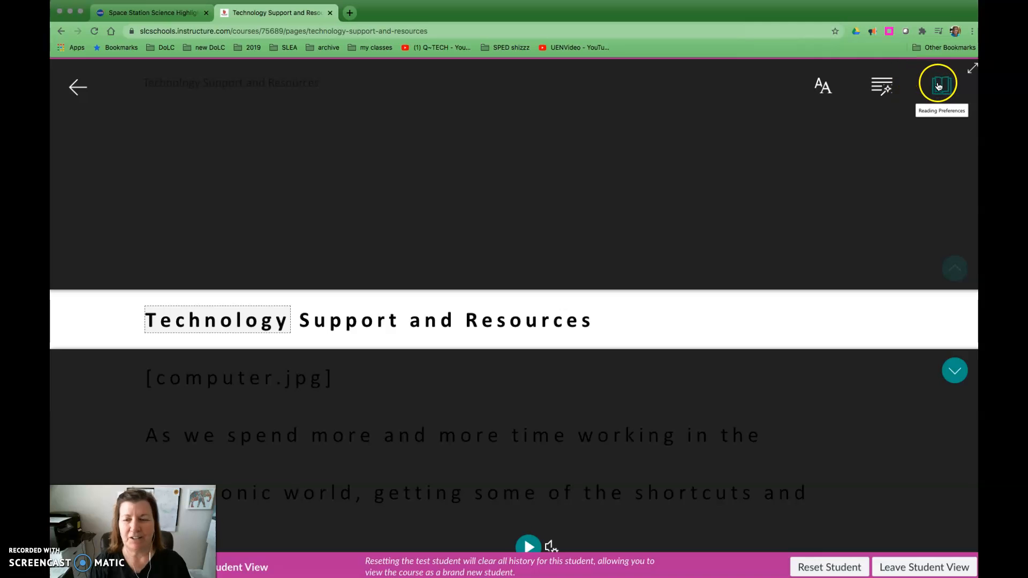
click(938, 83)
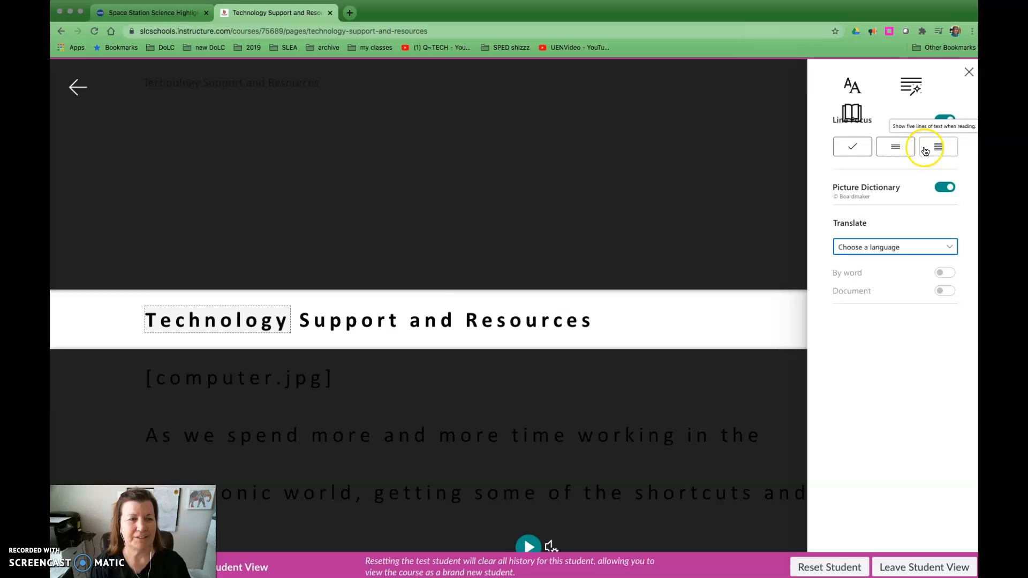
click(925, 148)
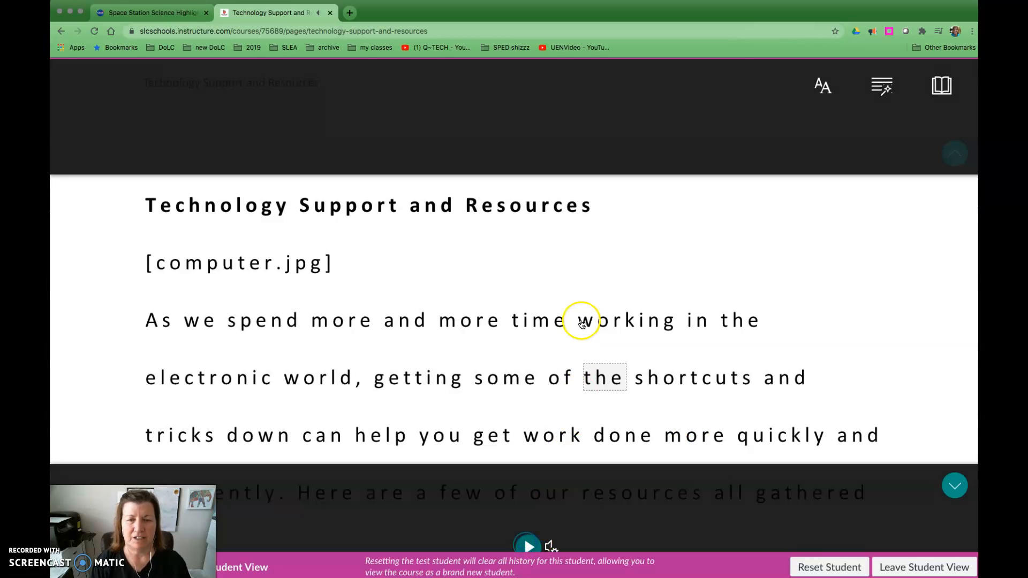
mouse_move(601, 263)
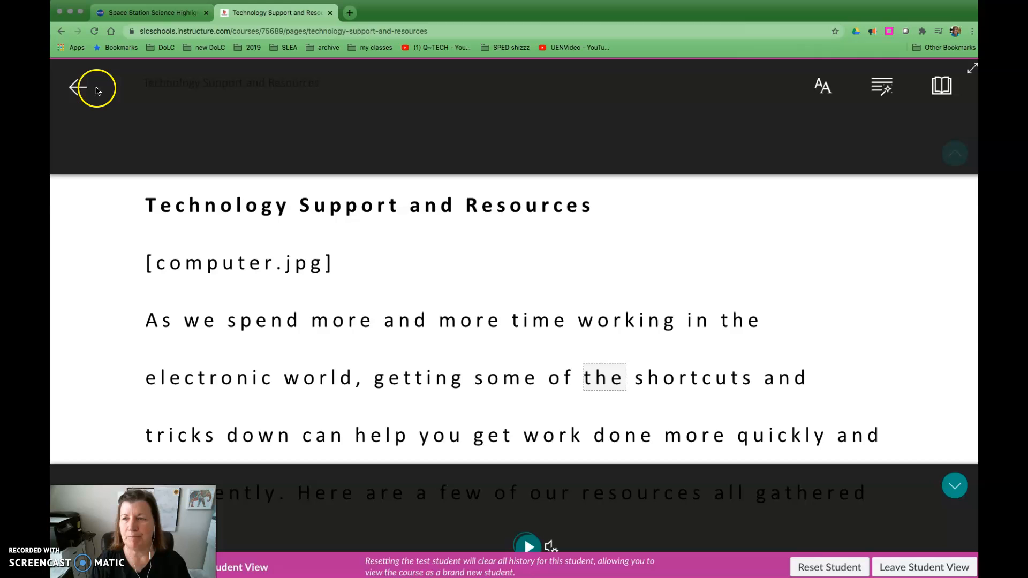
mouse_move(77, 86)
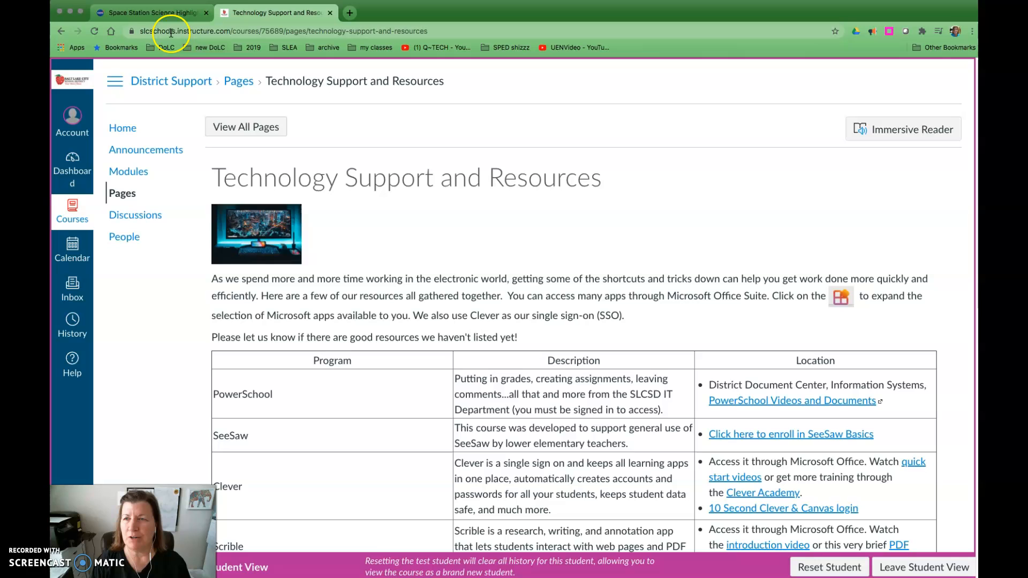
Step: Go to the NASA Space Station Science Highlights tab and start Read Aloud
click(155, 12)
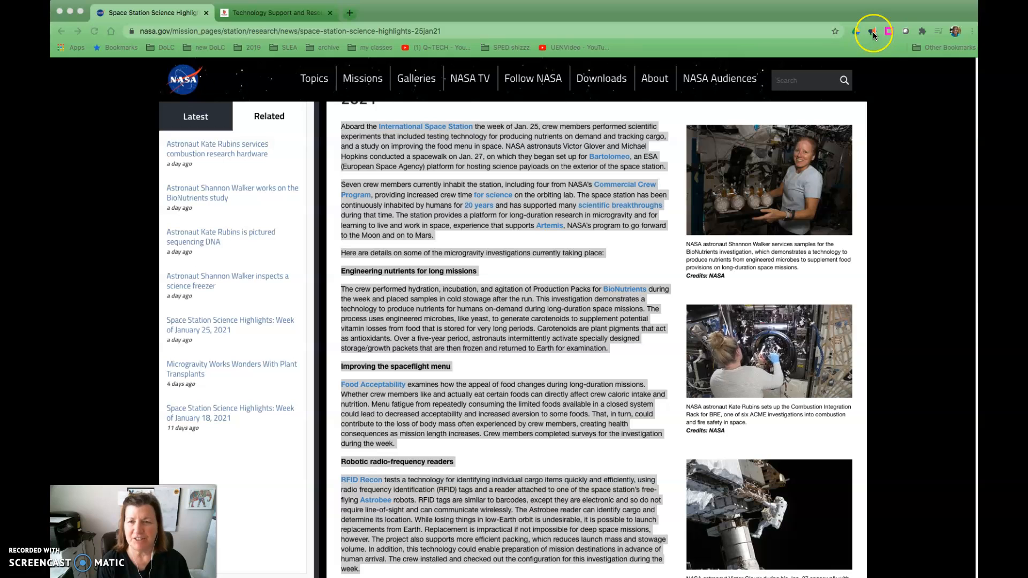
click(872, 31)
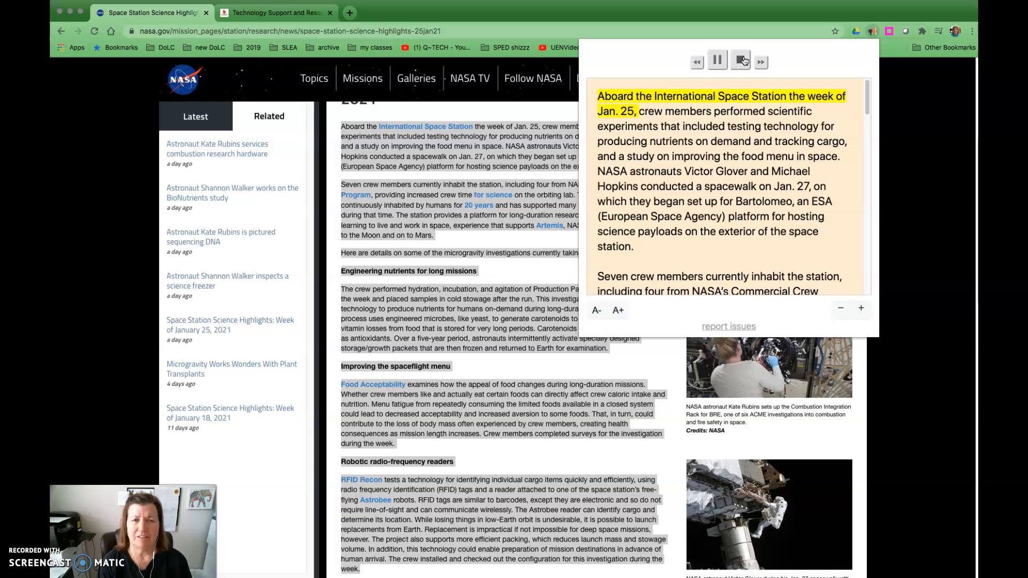
Step: Stop Read Aloud playback of the NASA article
click(740, 60)
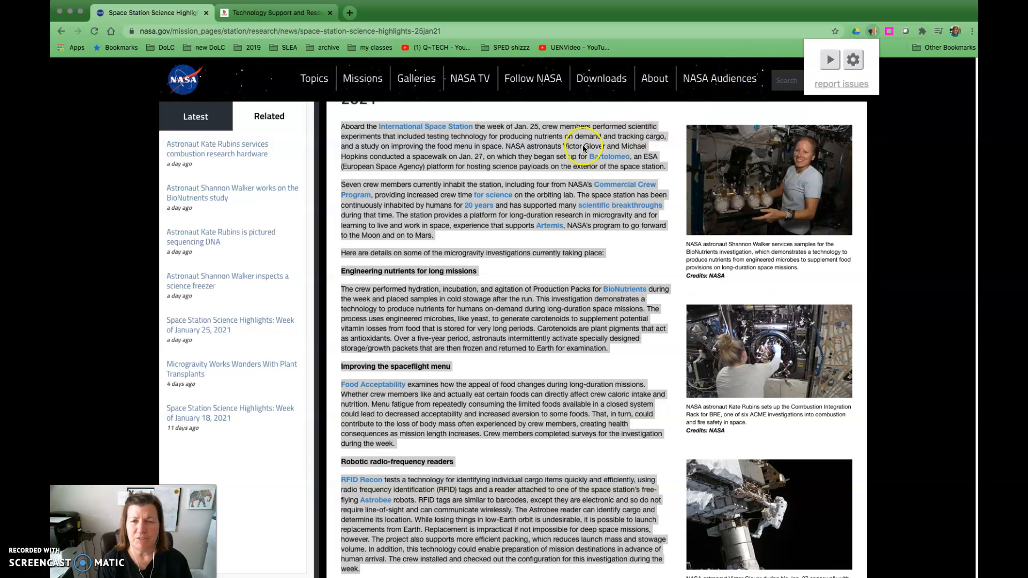
mouse_move(703, 93)
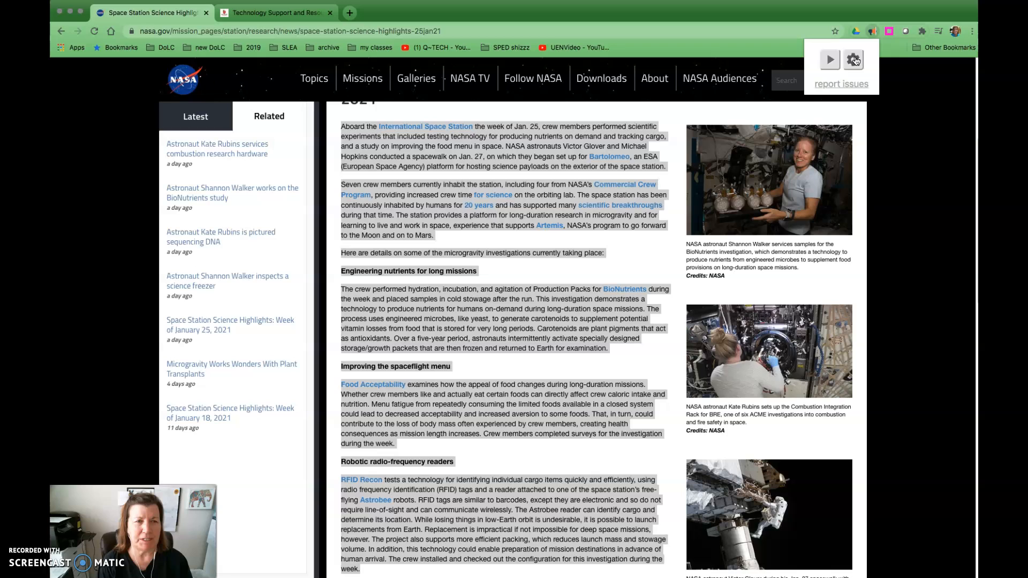
Step: Raise the Read Aloud speed slider in Options and test the faster voice
click(853, 59)
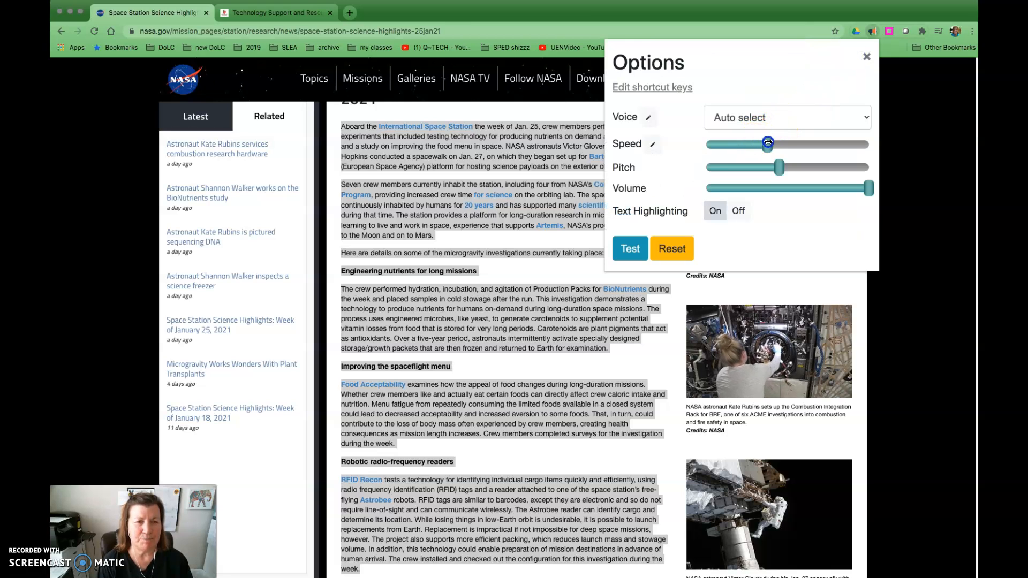
drag(768, 143, 776, 142)
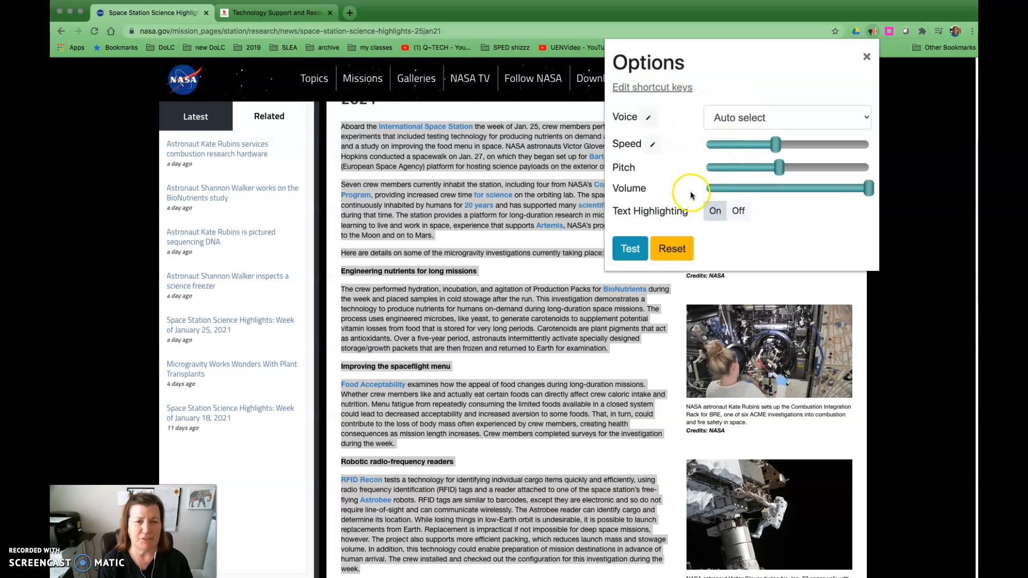
click(635, 248)
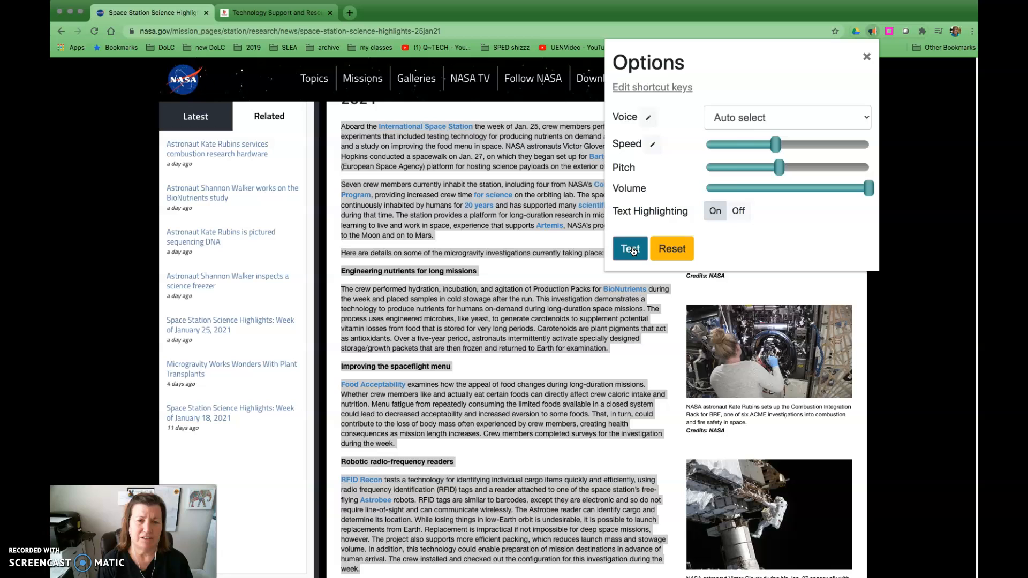
click(630, 248)
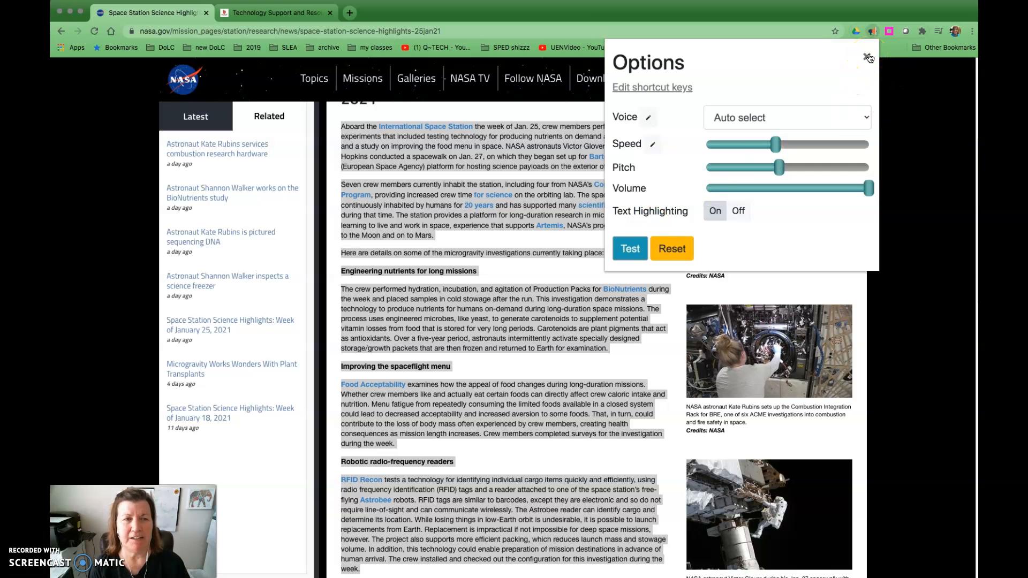
Step: Close Read Aloud Options and play the NASA article at the faster speed
click(630, 248)
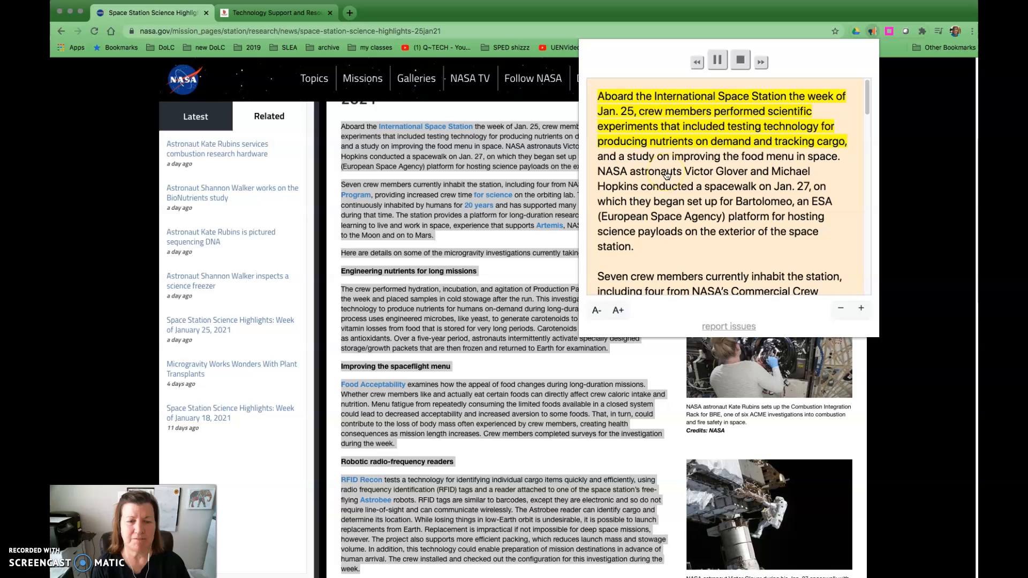
click(740, 61)
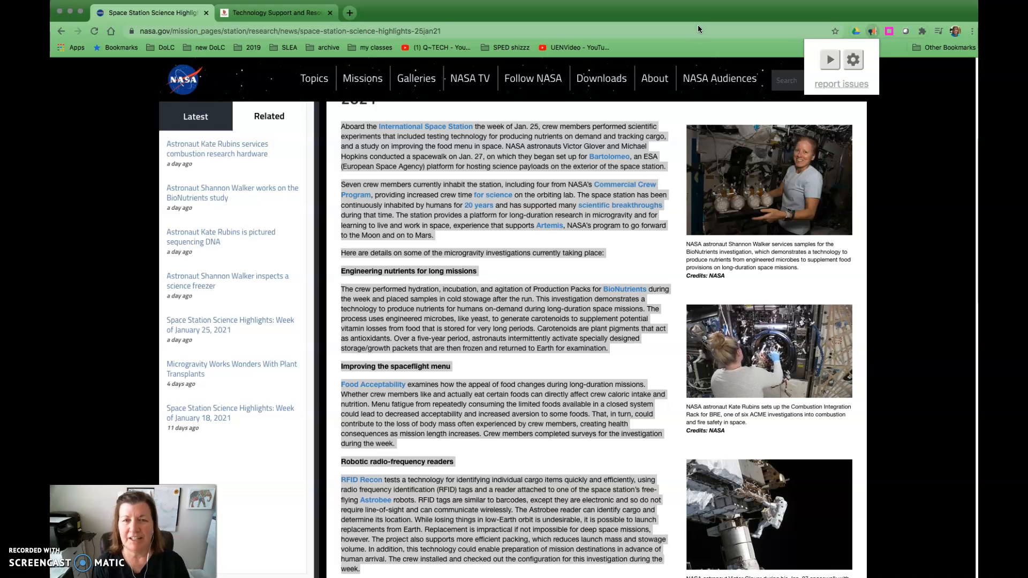
mouse_move(644, 17)
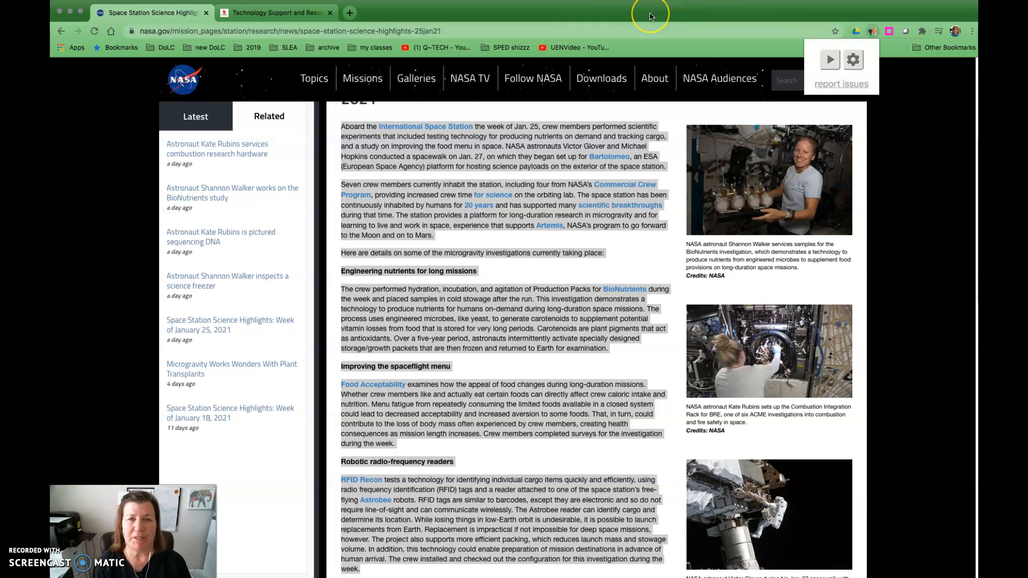
mouse_move(635, 18)
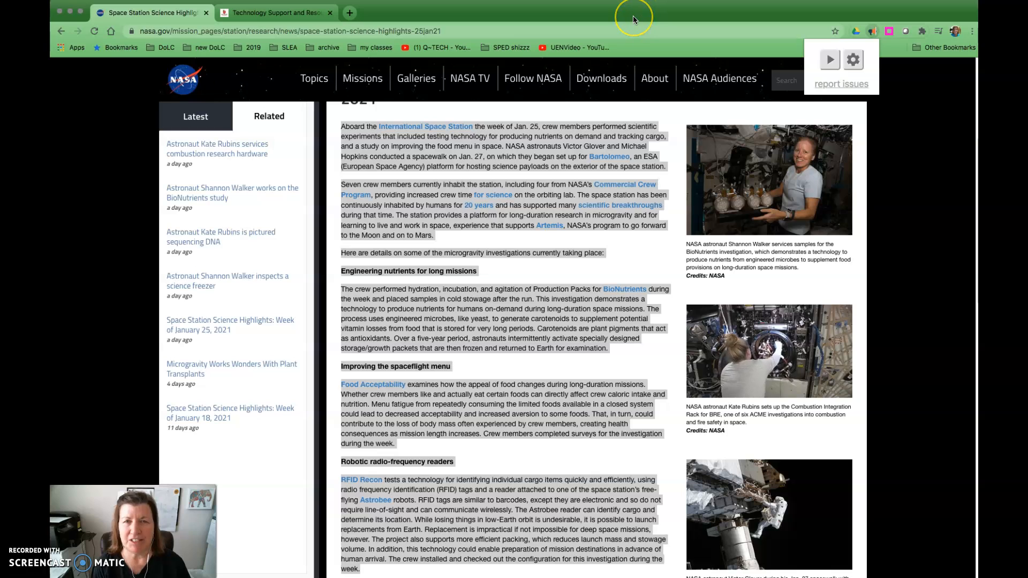
mouse_move(543, 18)
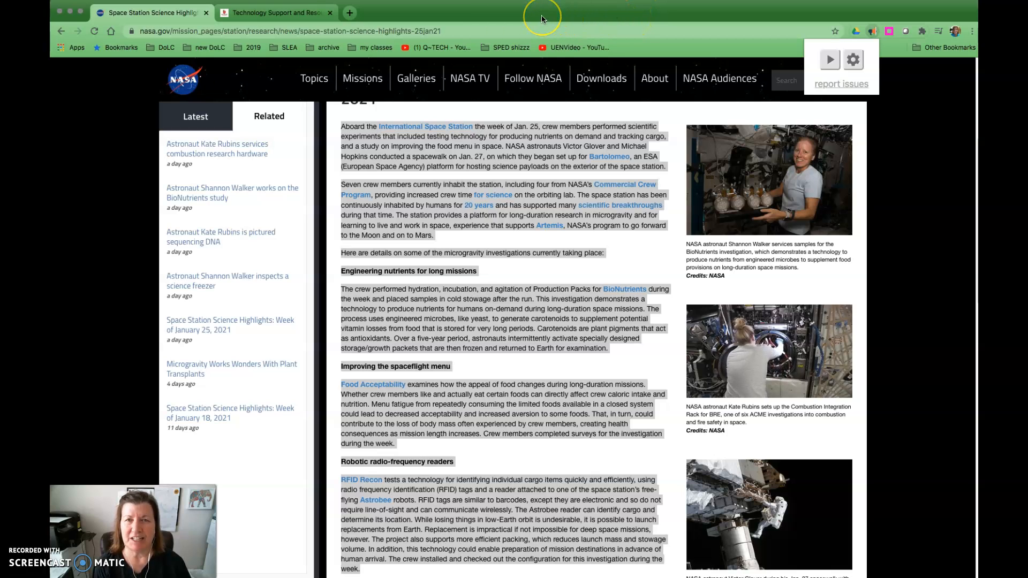